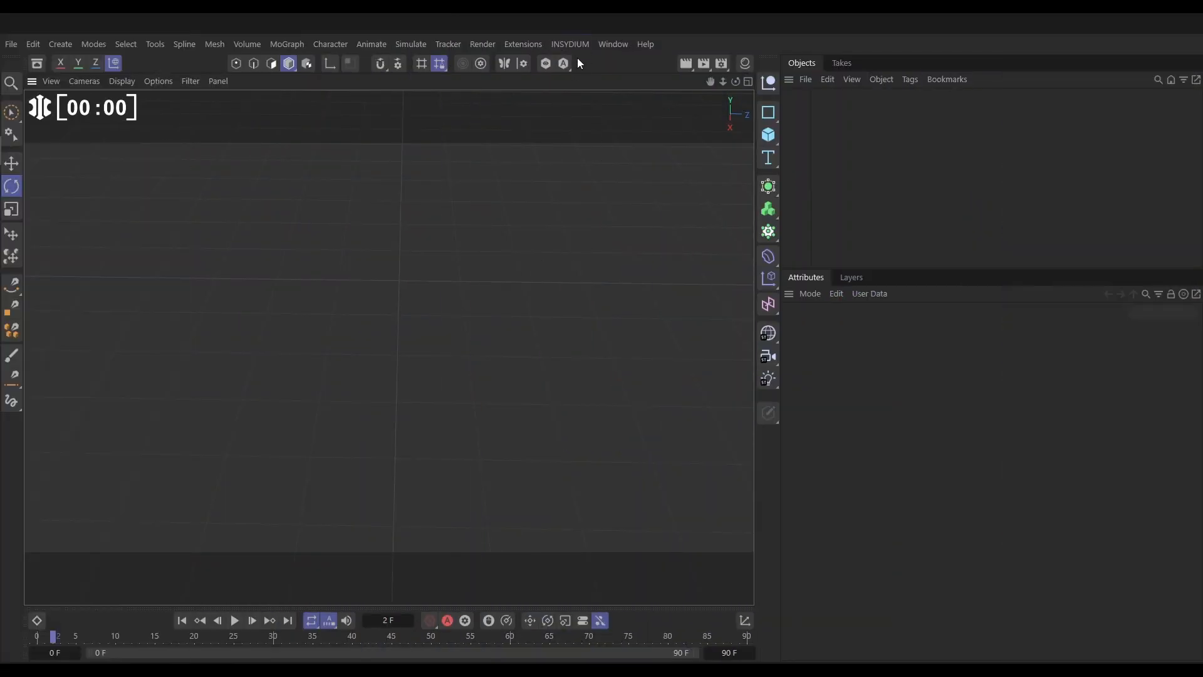
Create a tfTerrain and remove its Thermal Weathering and Hydraulic Erosion operators
left_click(569, 44)
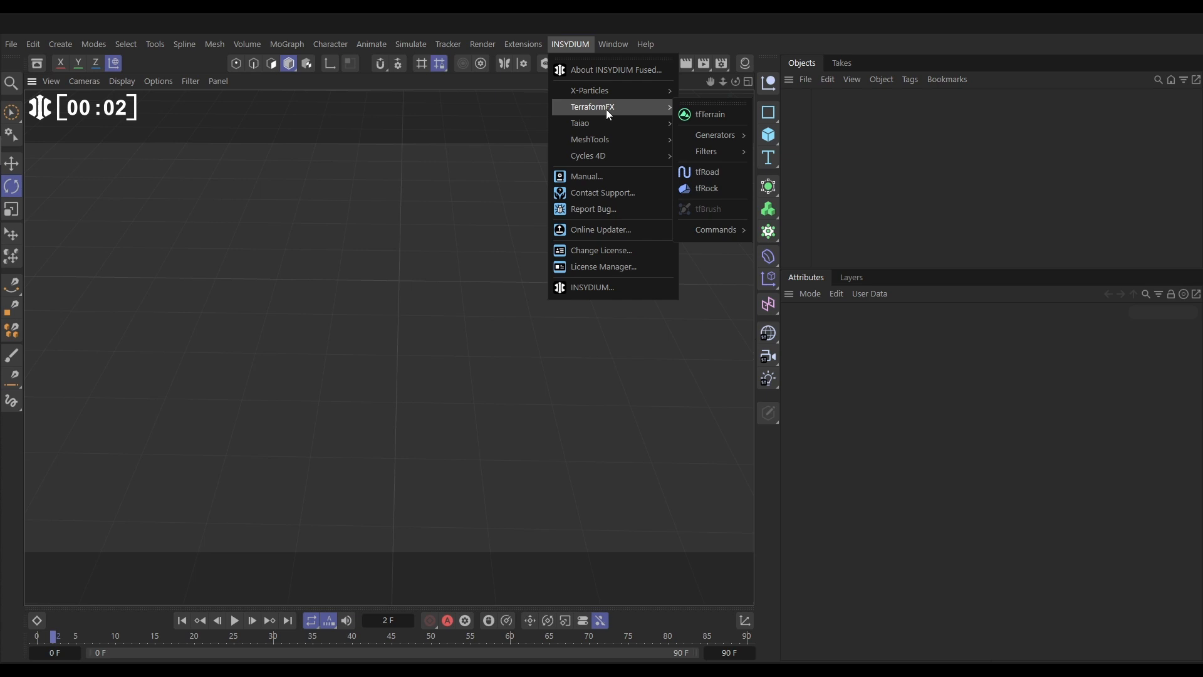
mouse_move(713, 114)
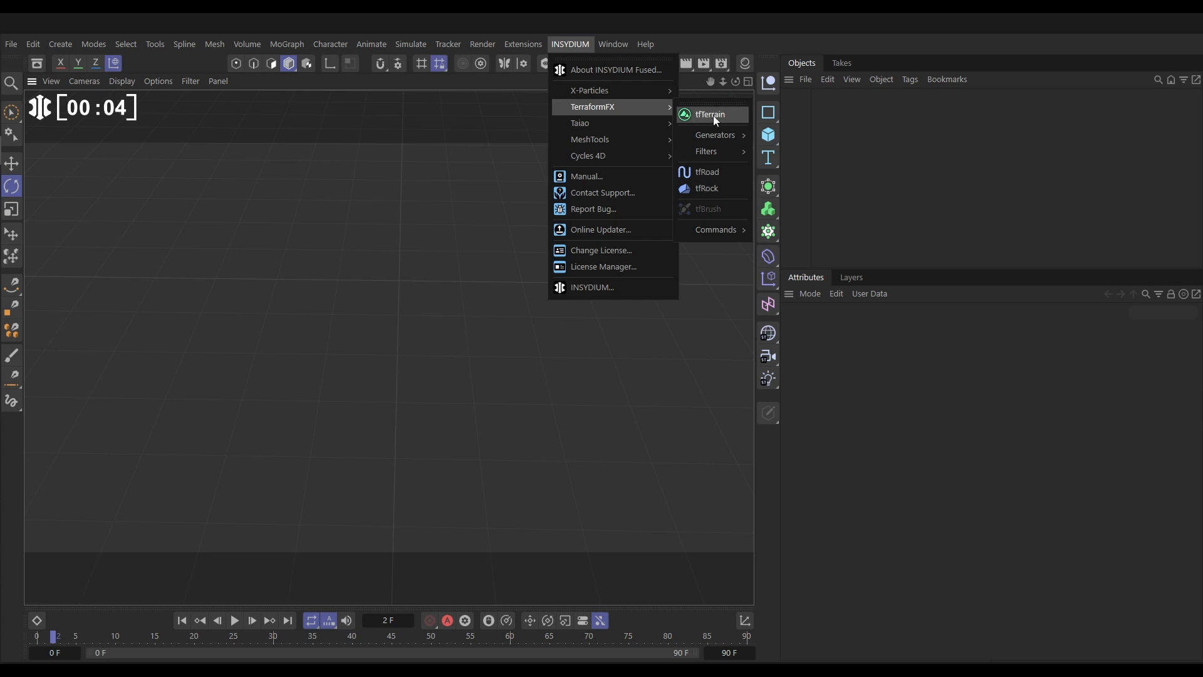
left_click(708, 114)
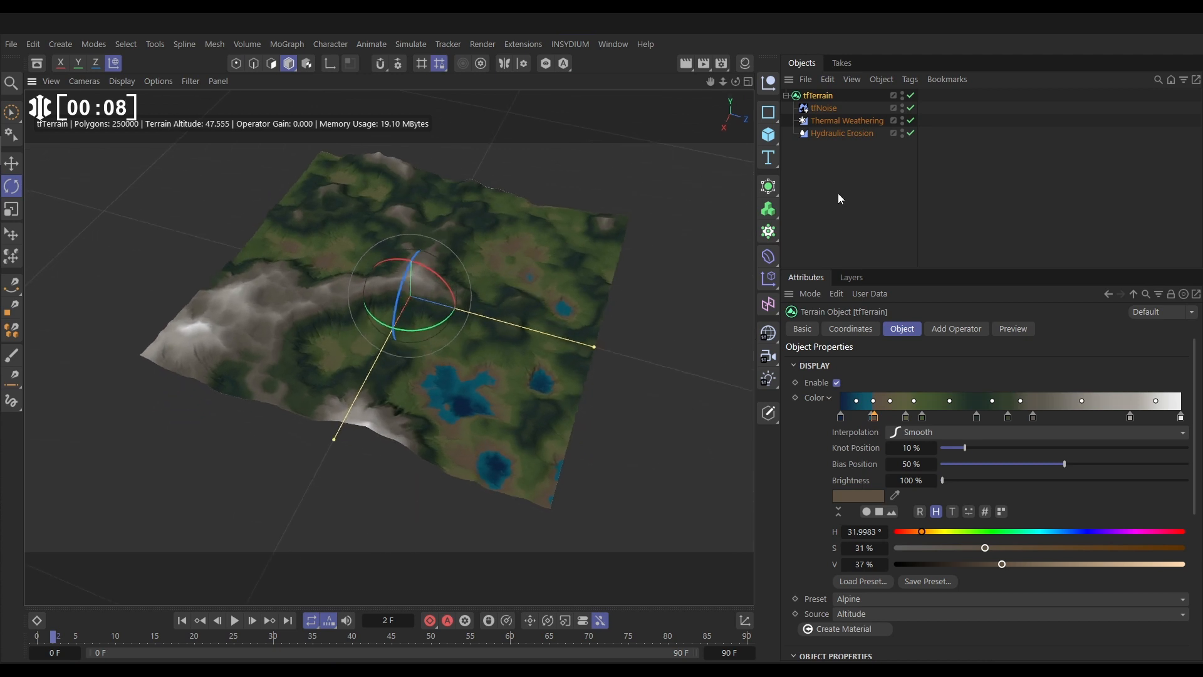
mouse_move(842, 128)
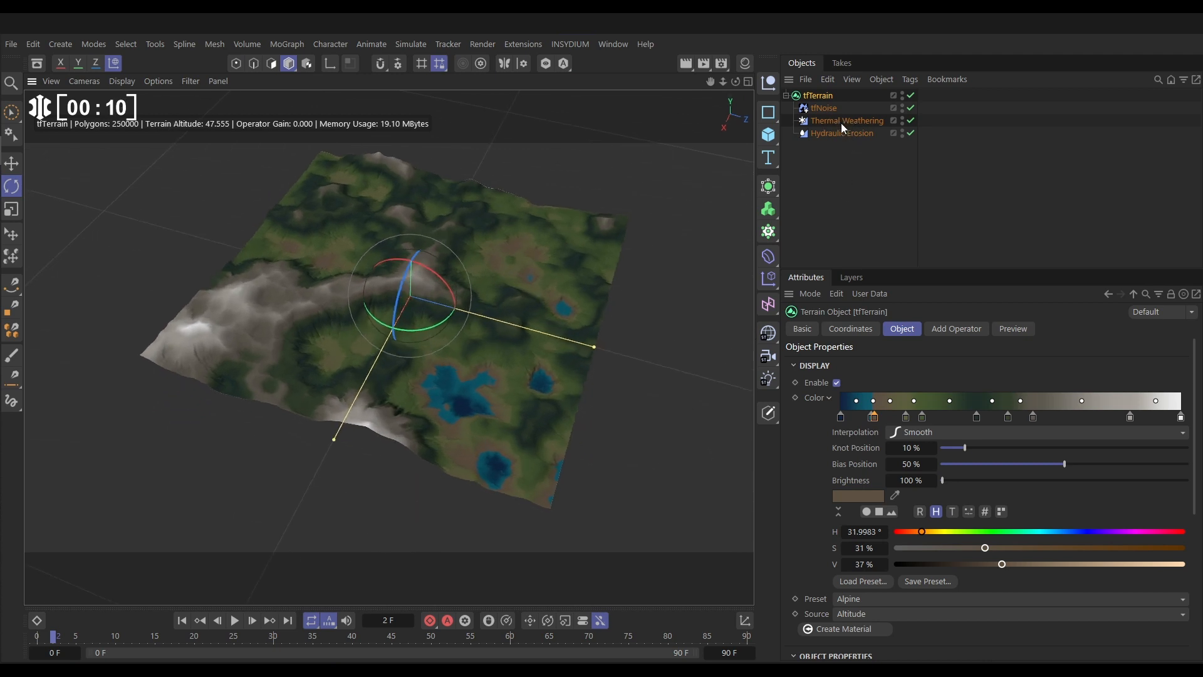
left_click(842, 133)
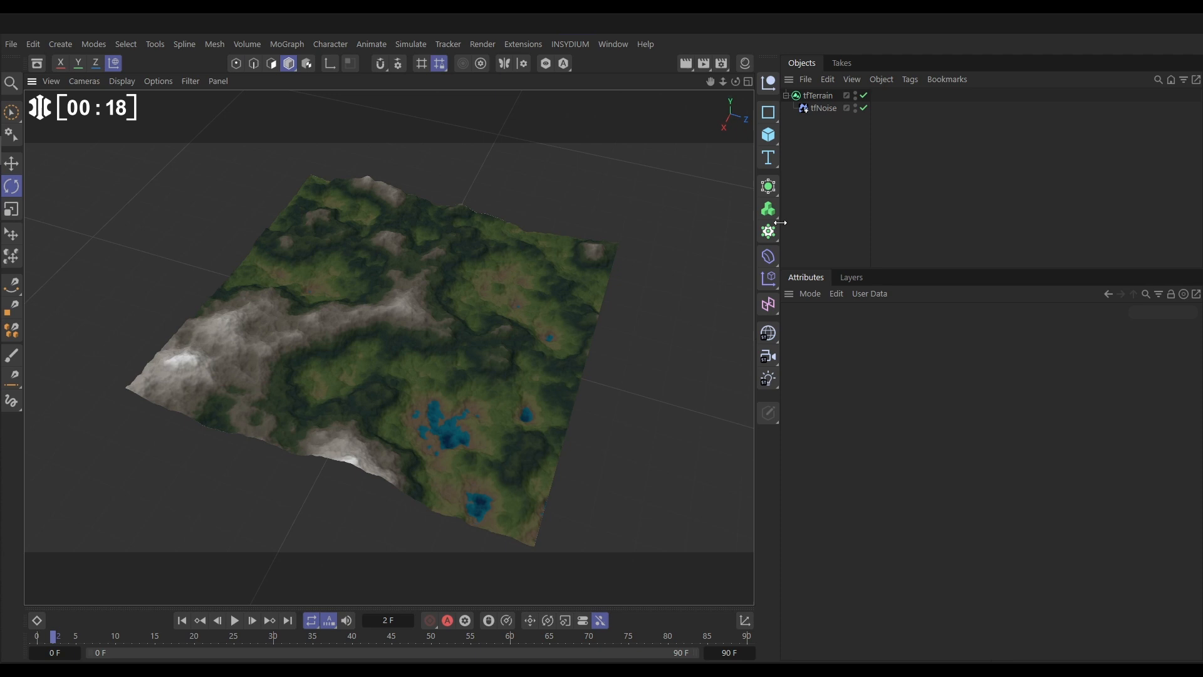
mouse_move(383, 428)
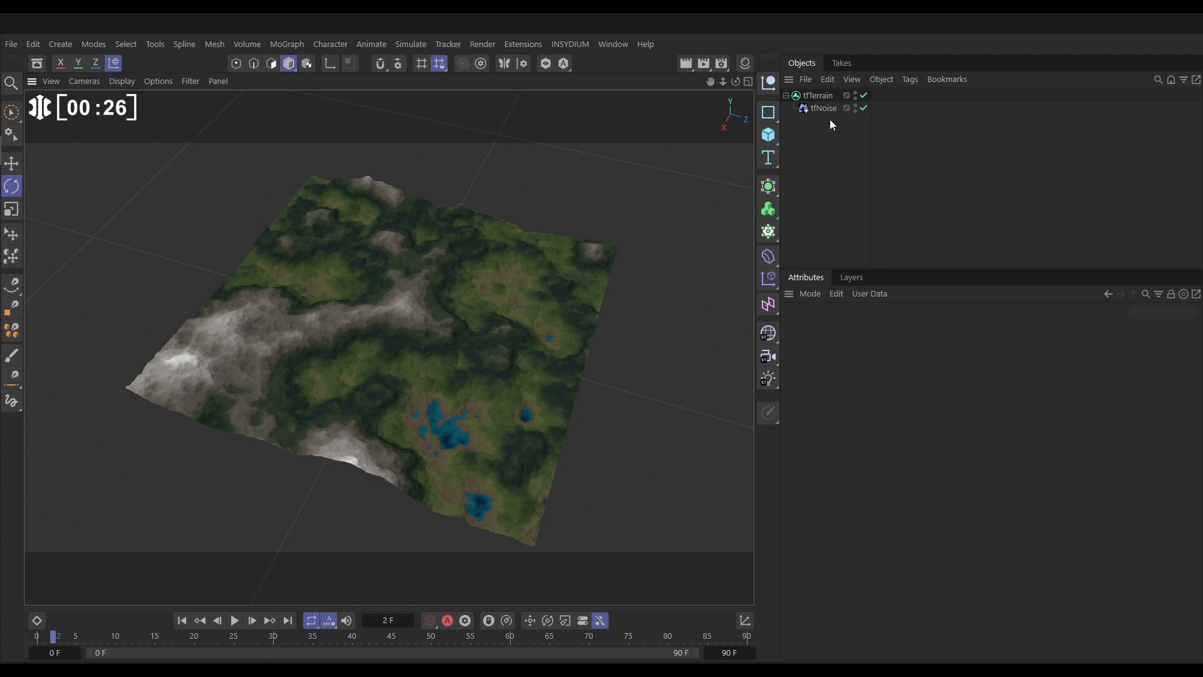
Disable the tfTerrain's Display colouring so it shows as a plain grey mesh
left_click(818, 96)
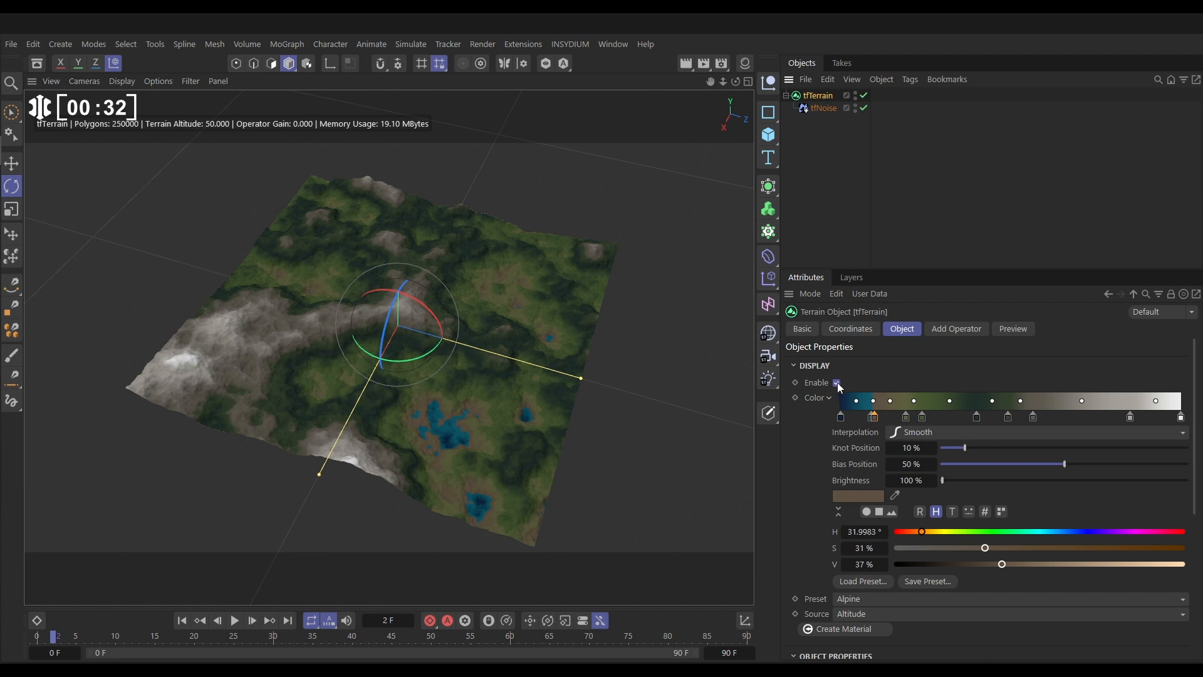
left_click(836, 382)
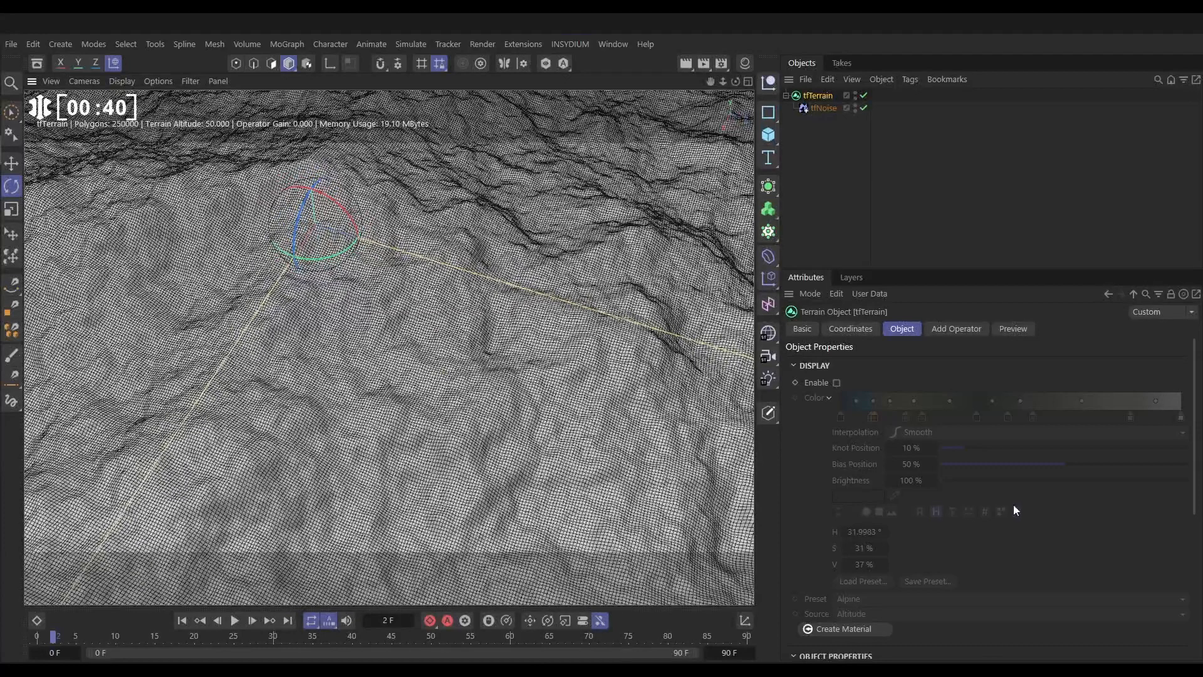
scroll("down", 3)
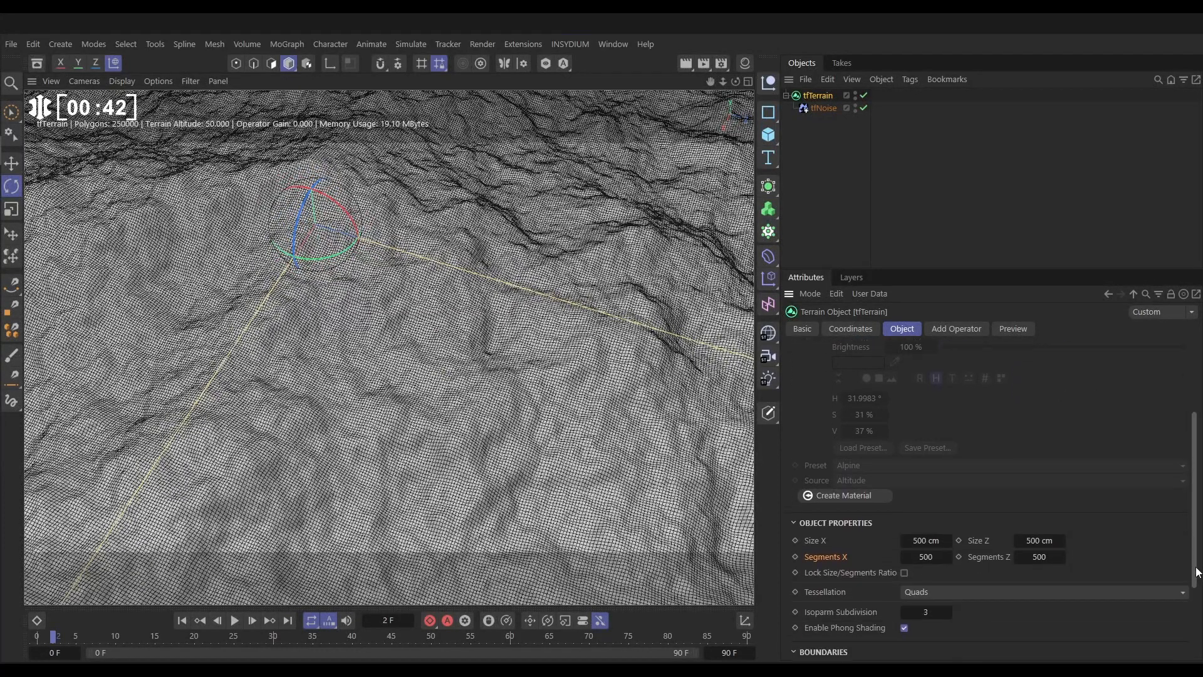
scroll("down", 3)
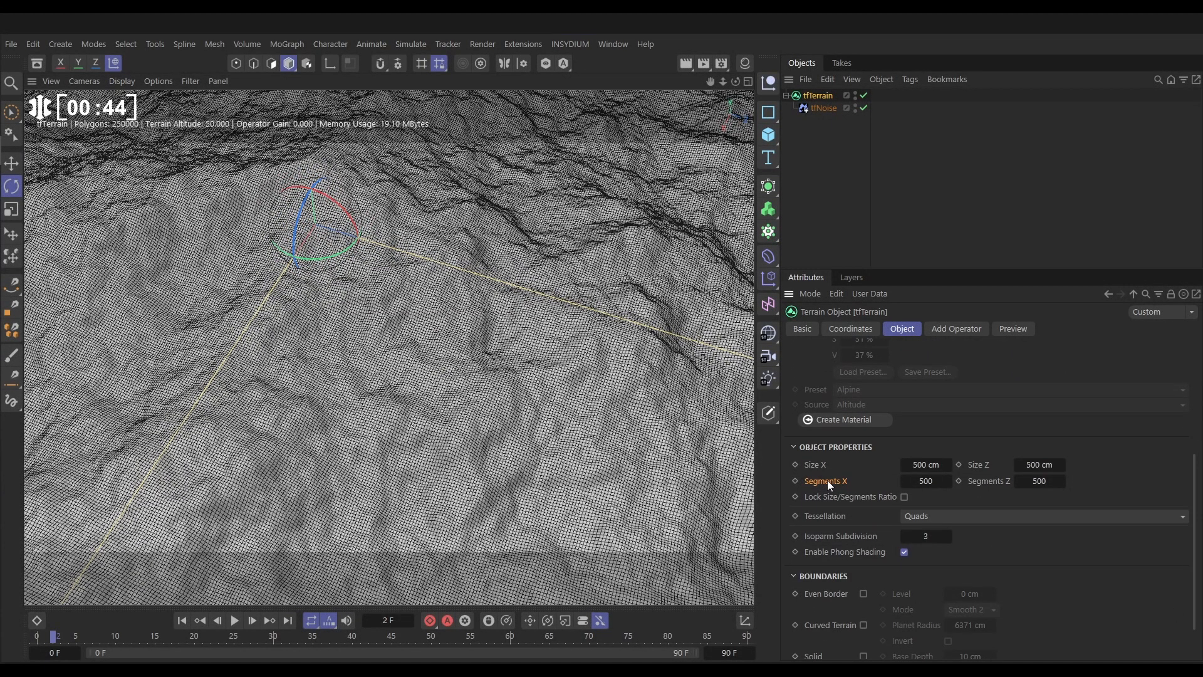
mouse_move(1018, 495)
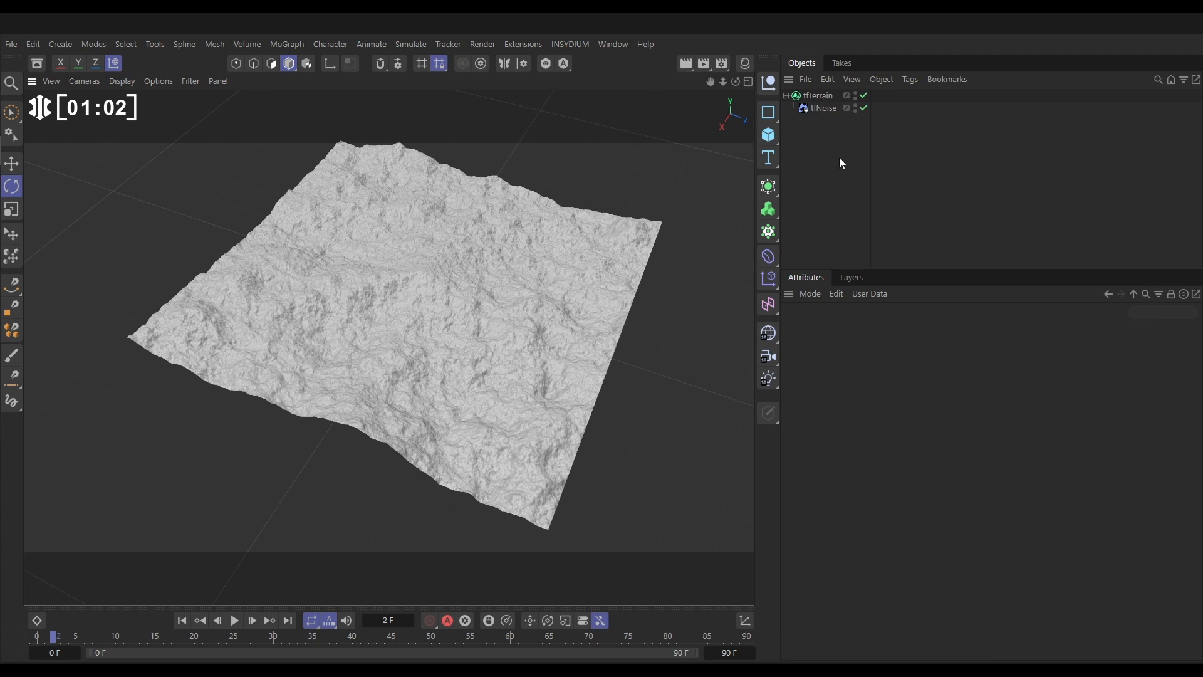
Set tfNoise to 14 octaves with Stupl noise type and 90 cm operator gain
left_click(823, 108)
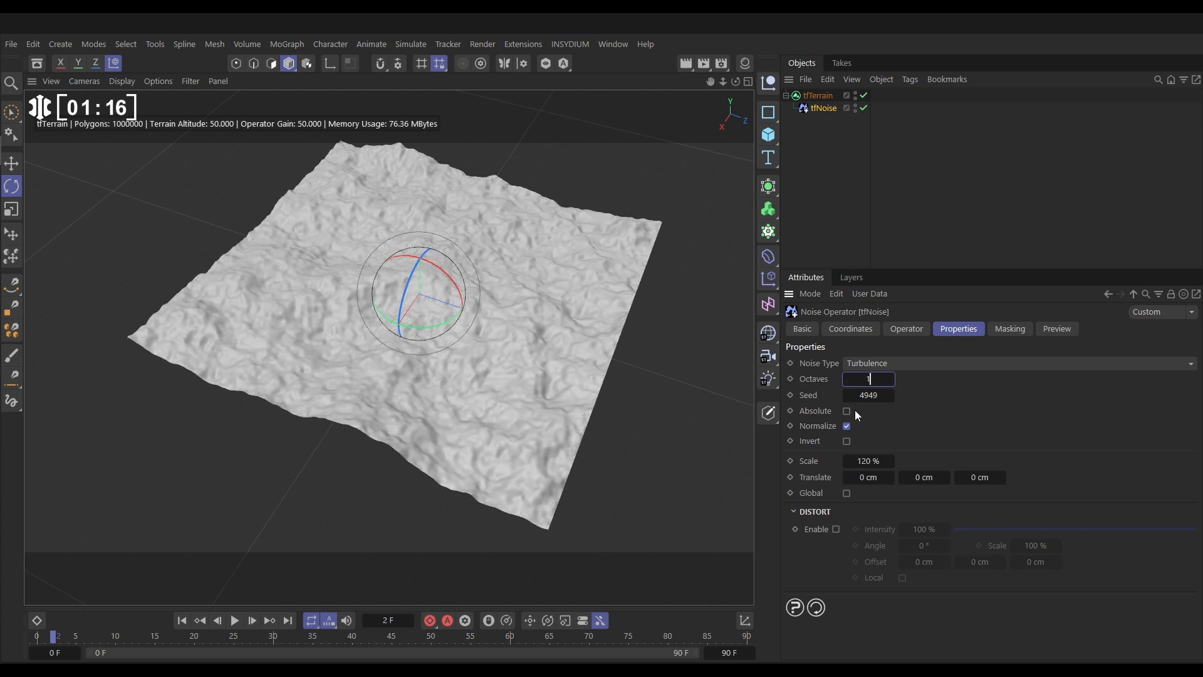
type("14")
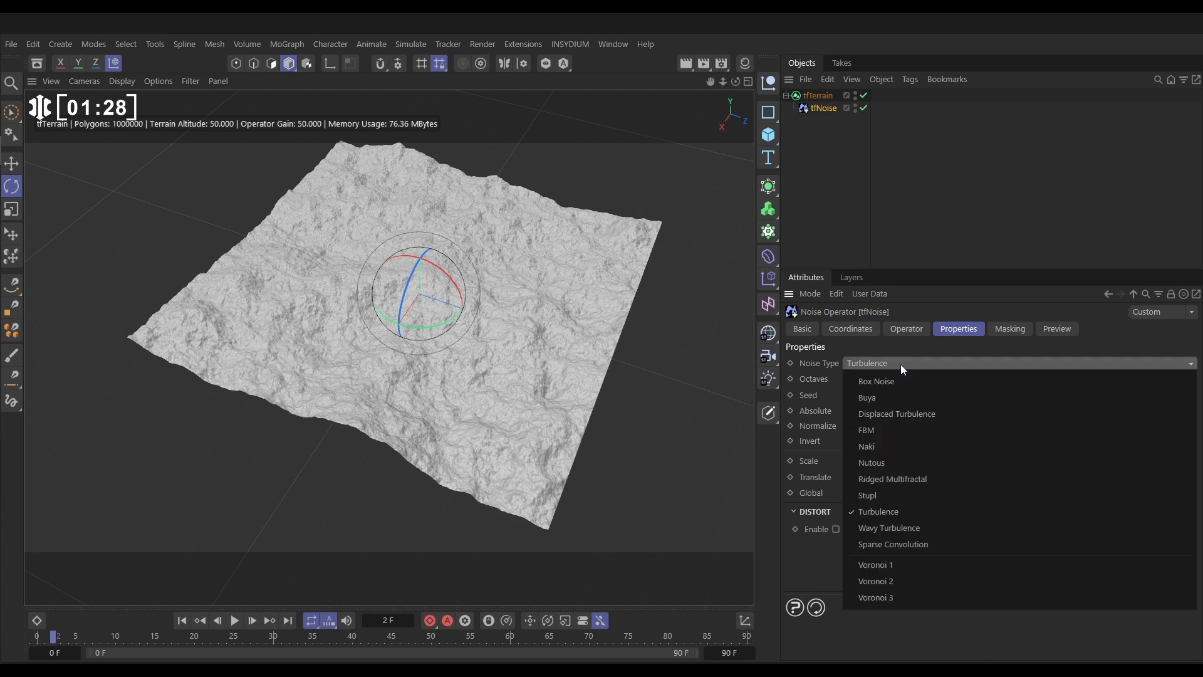
mouse_move(897, 495)
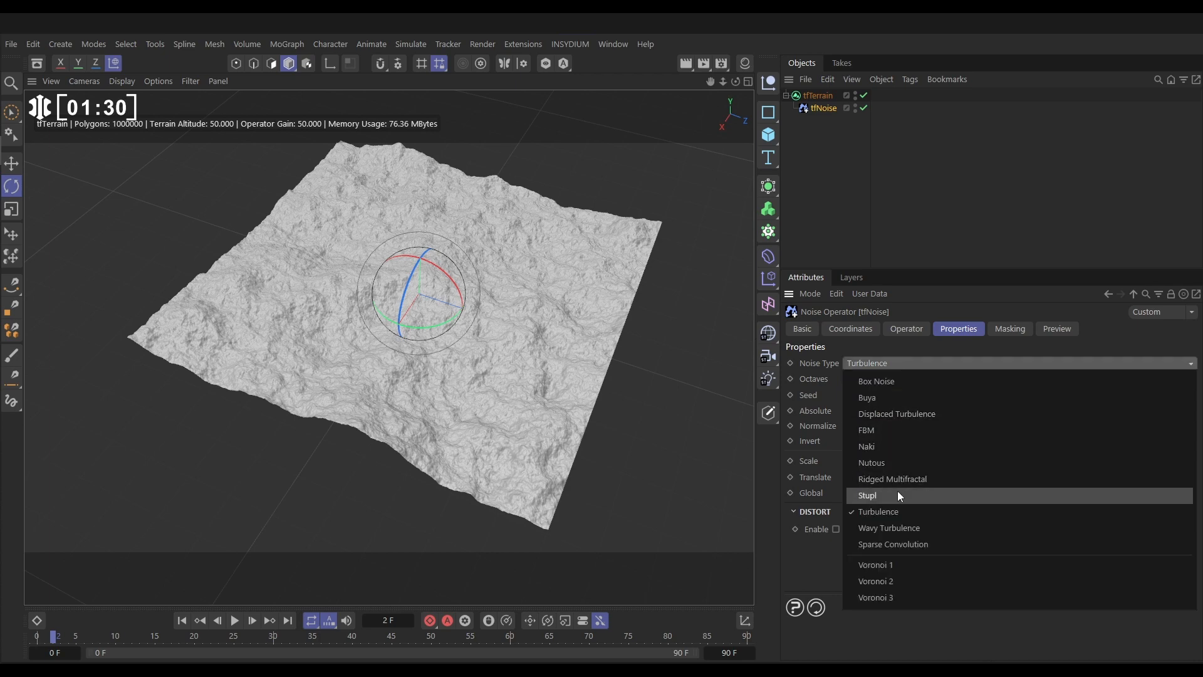
left_click(867, 495)
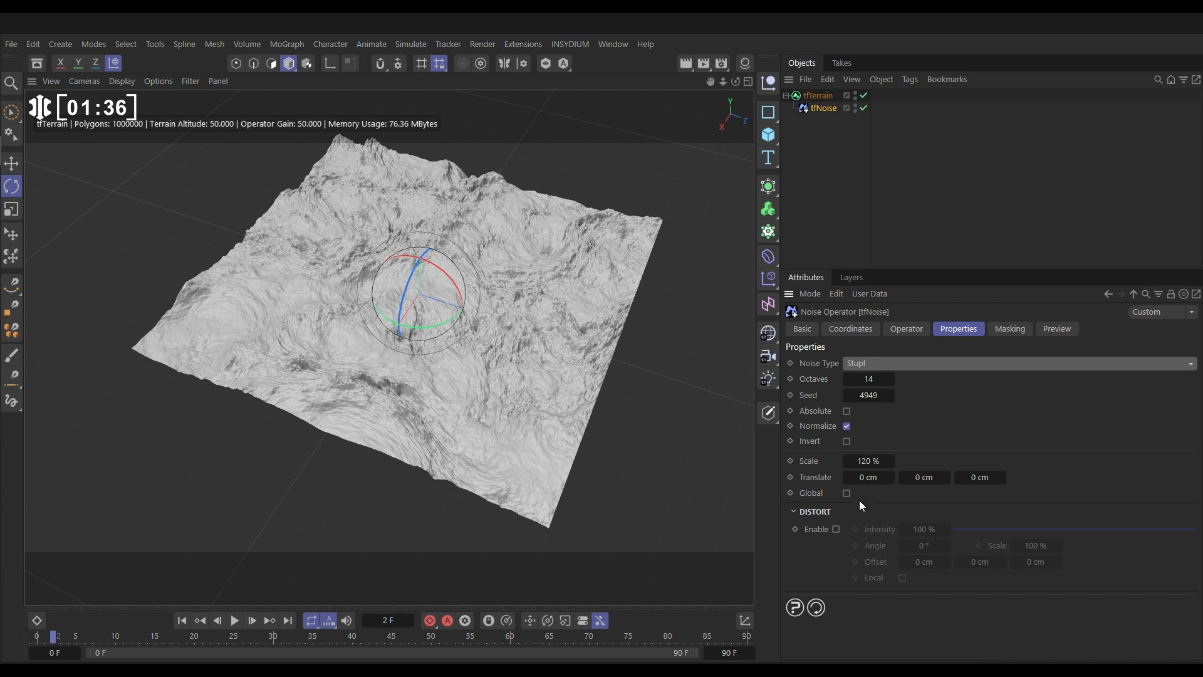
left_click(905, 329)
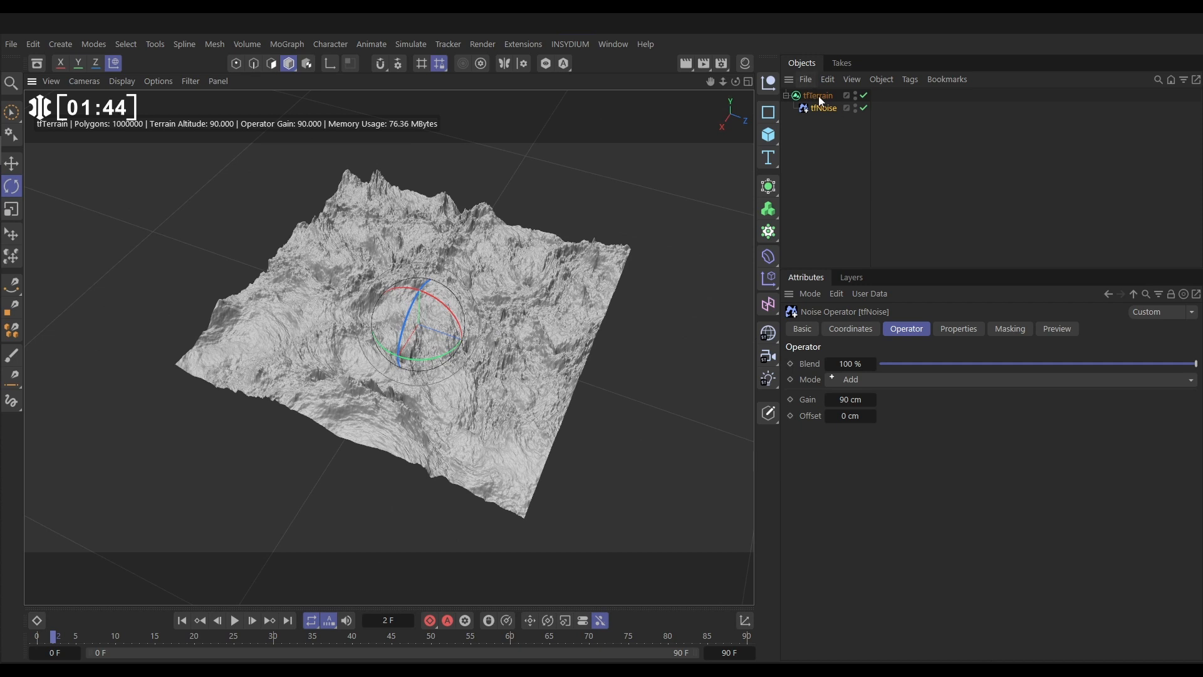
Enable Even Border in the tfTerrain's Boundaries settings
left_click(819, 95)
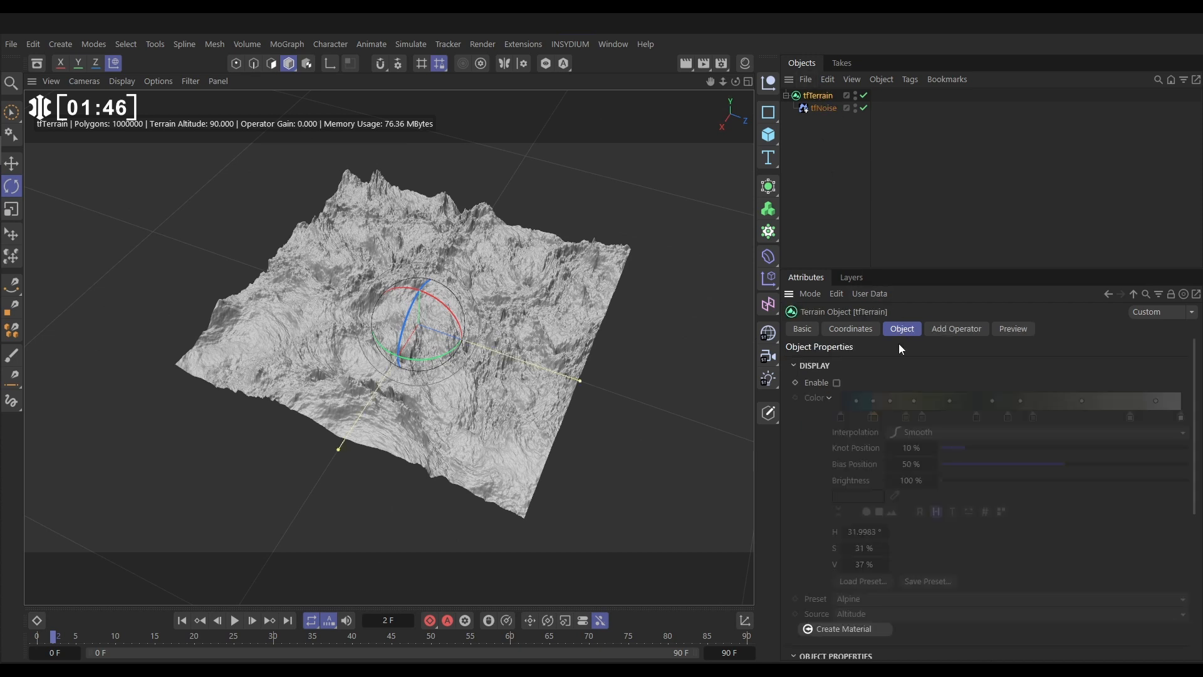
scroll("down", 3)
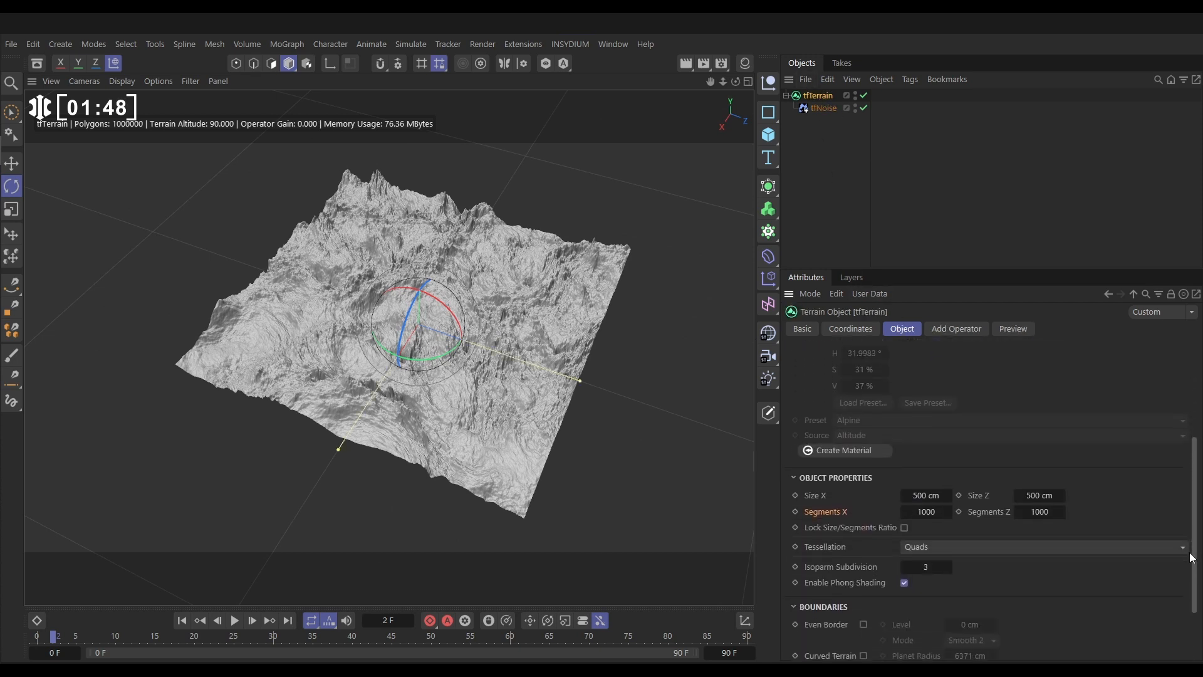
scroll("down", 3)
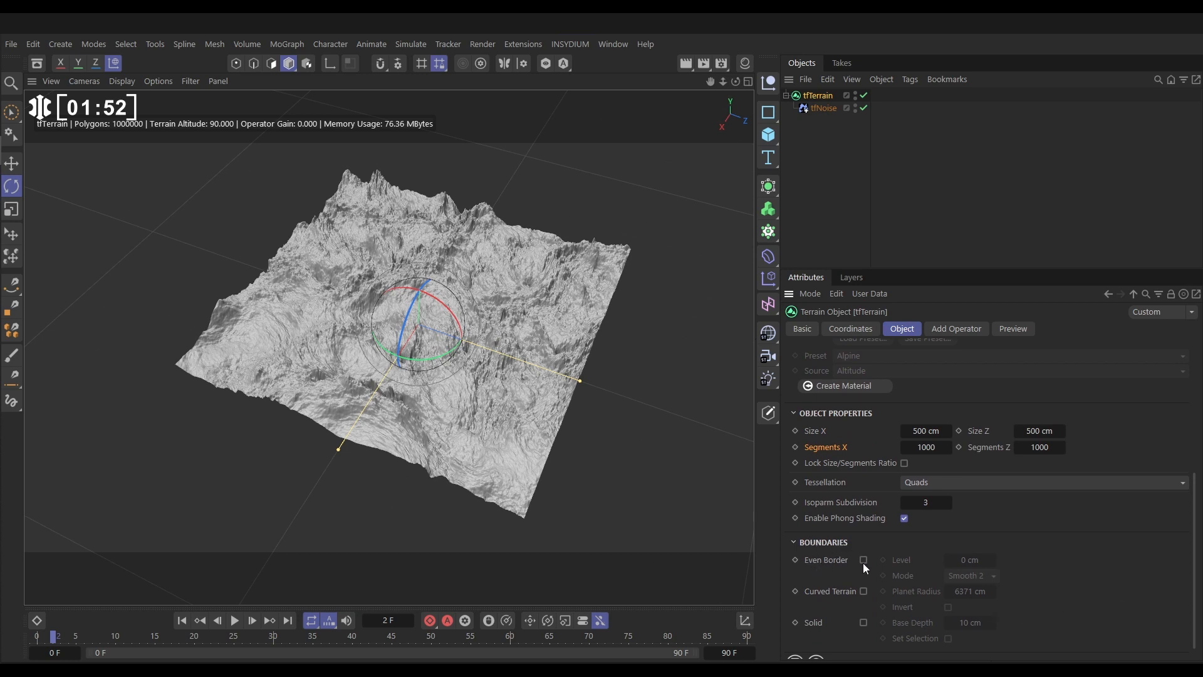
left_click(862, 559)
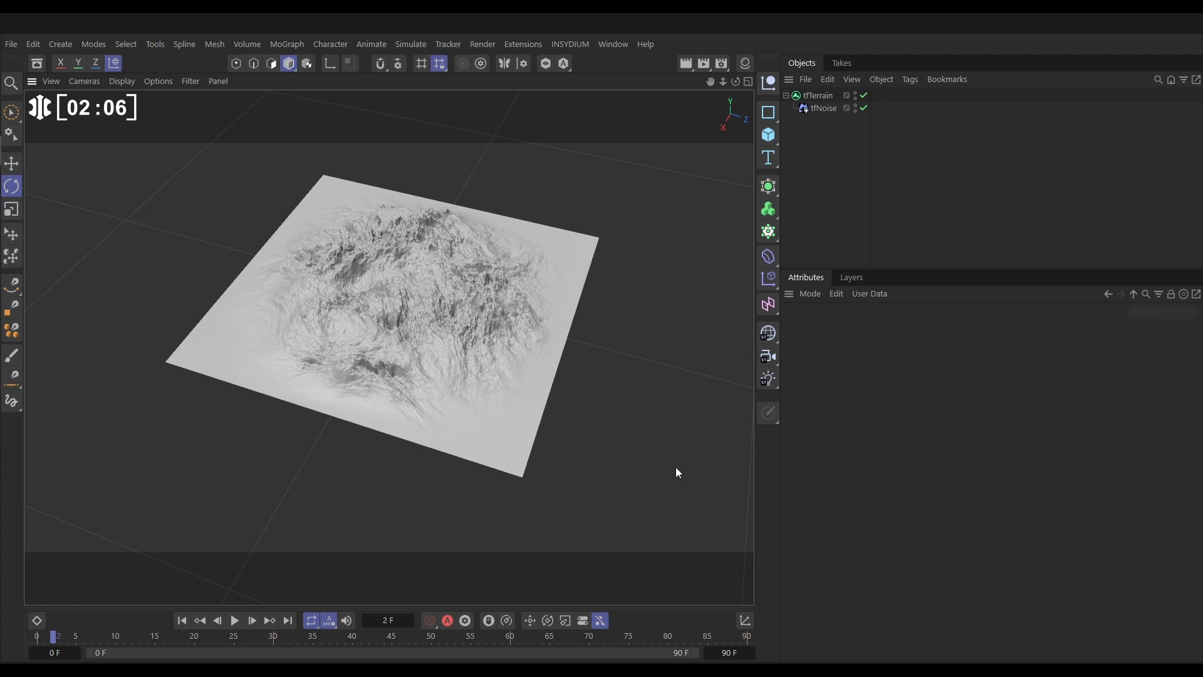
Make the light a warm H28 S25 infinite sun and tilt it across the terrain
left_click(767, 377)
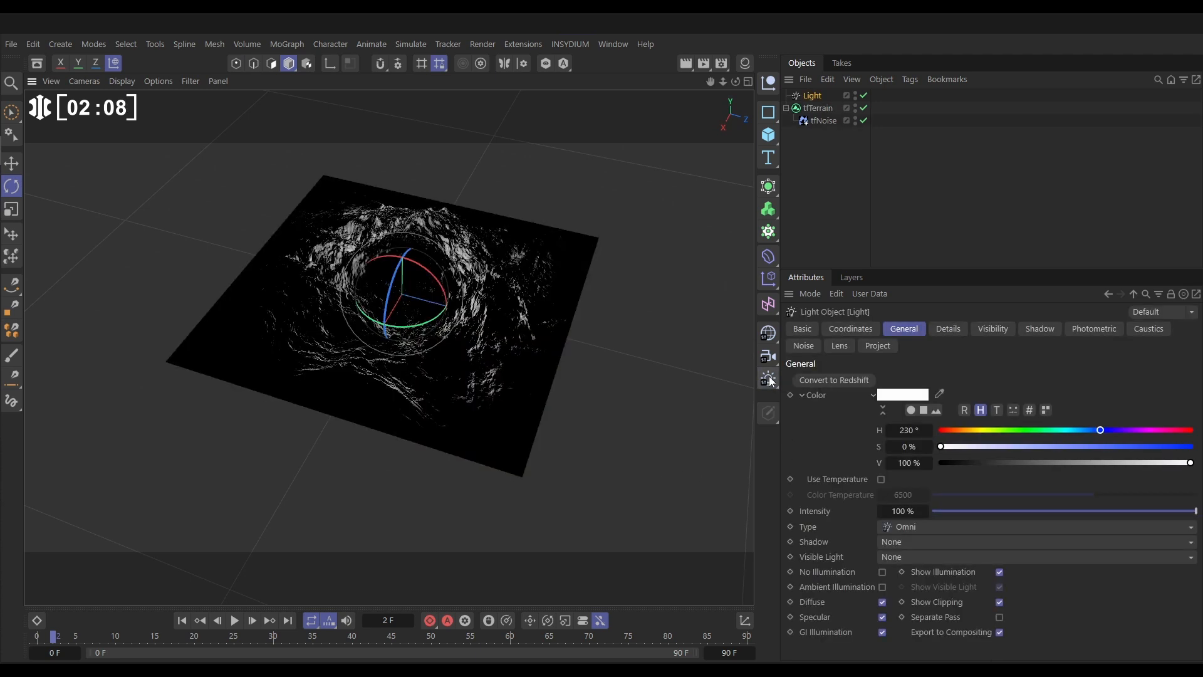
left_click(11, 163)
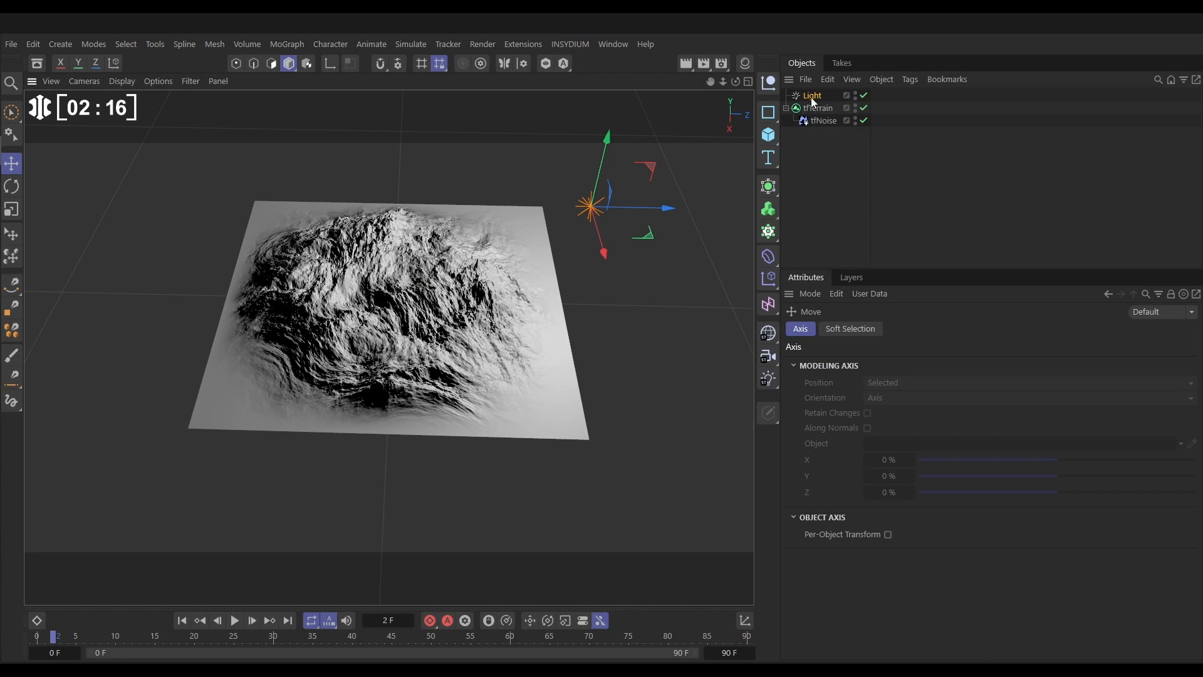
left_click(811, 94)
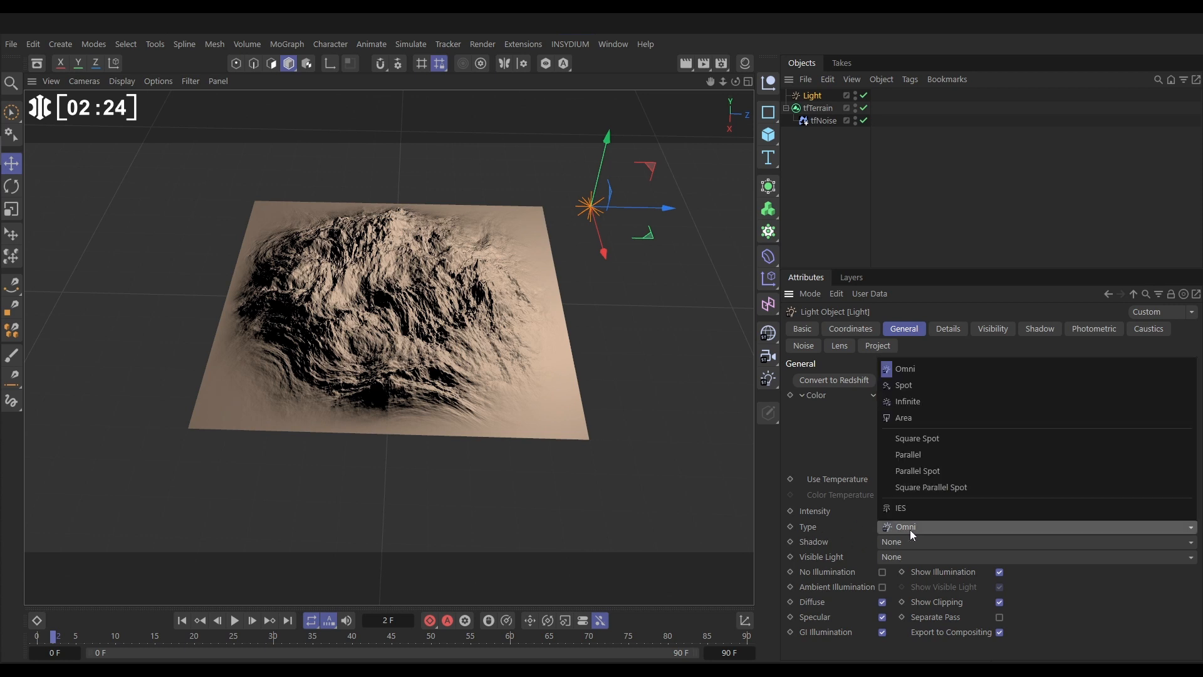
left_click(907, 401)
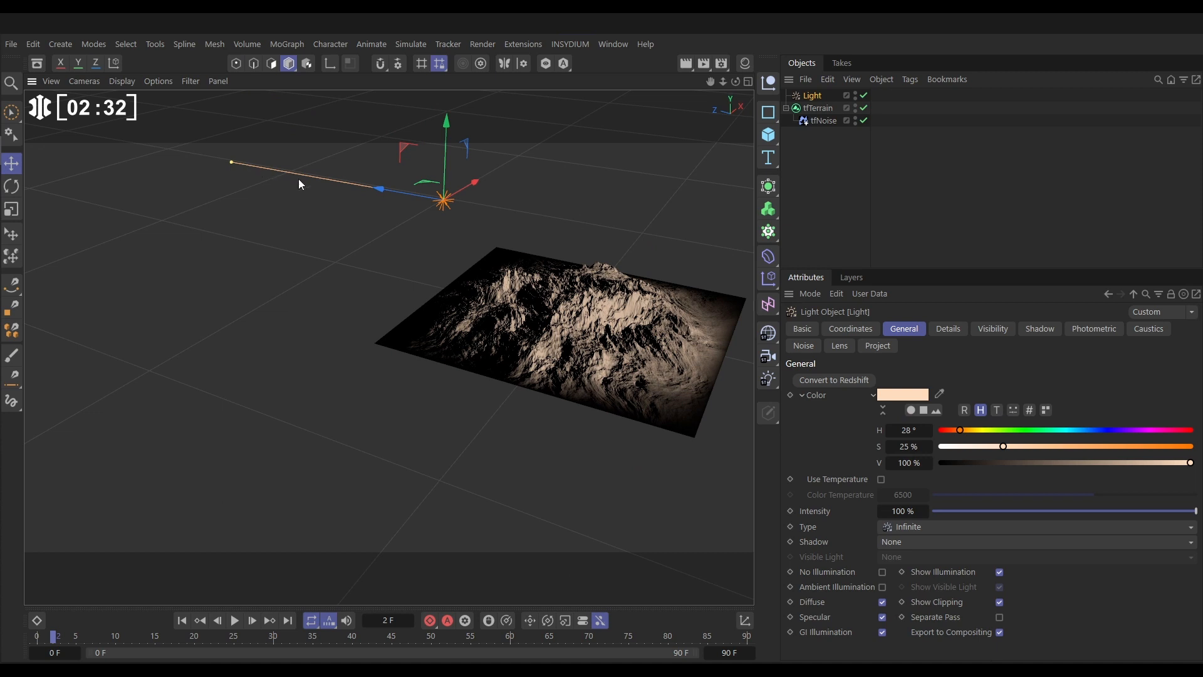
left_click(12, 187)
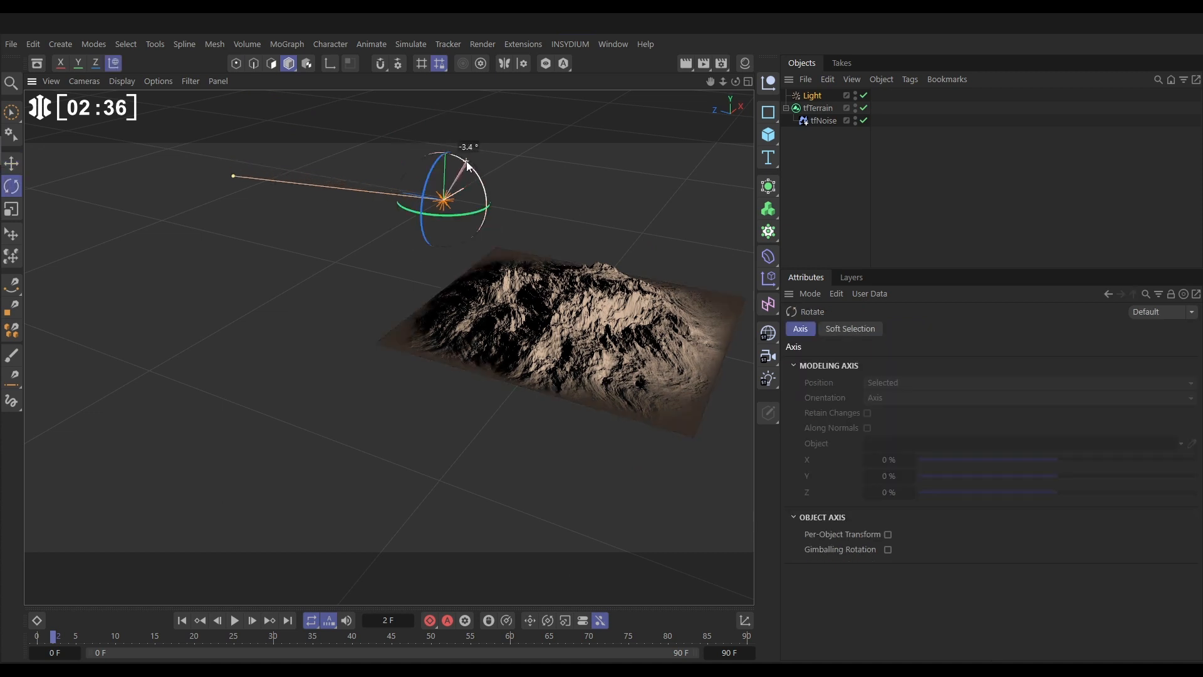
left_click_drag(468, 163, 464, 158)
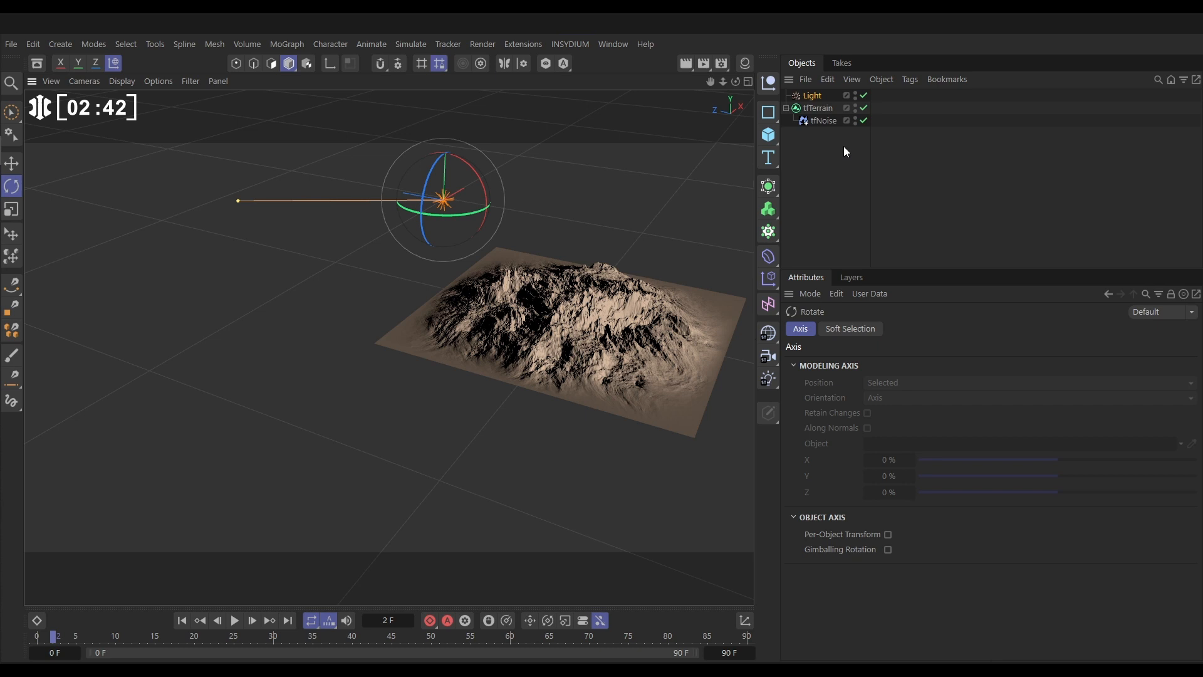
Give the sun Shadow Maps (Soft) shadows and review its Shadow settings
left_click(811, 95)
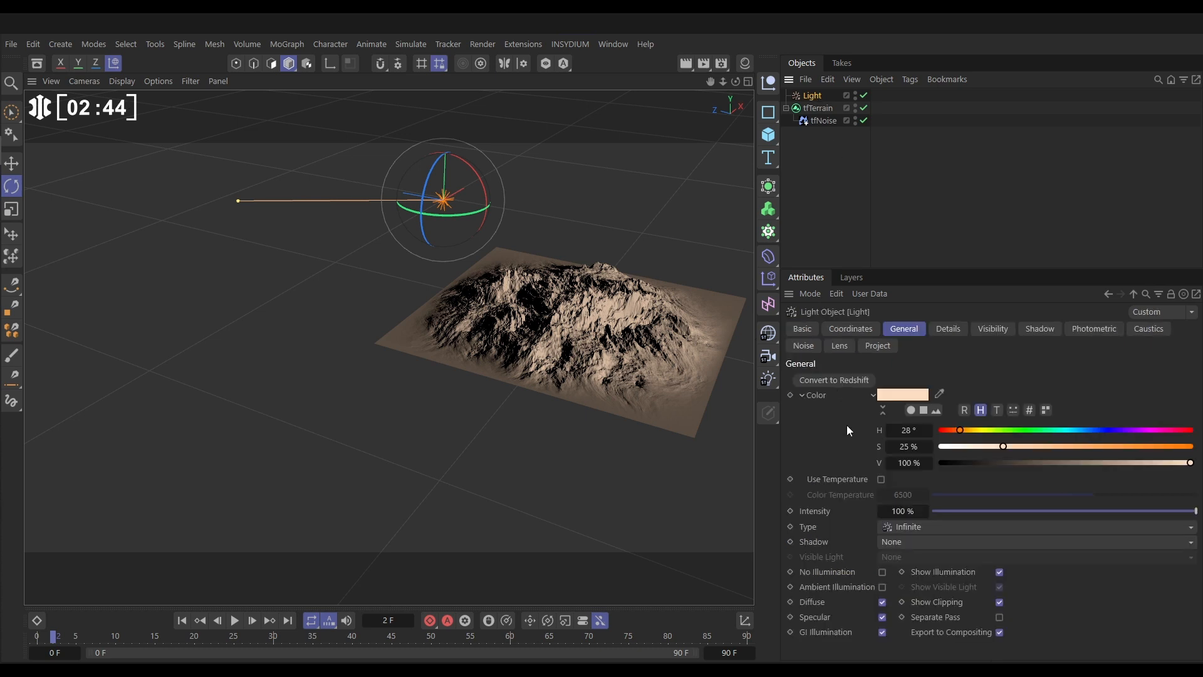
left_click(1032, 542)
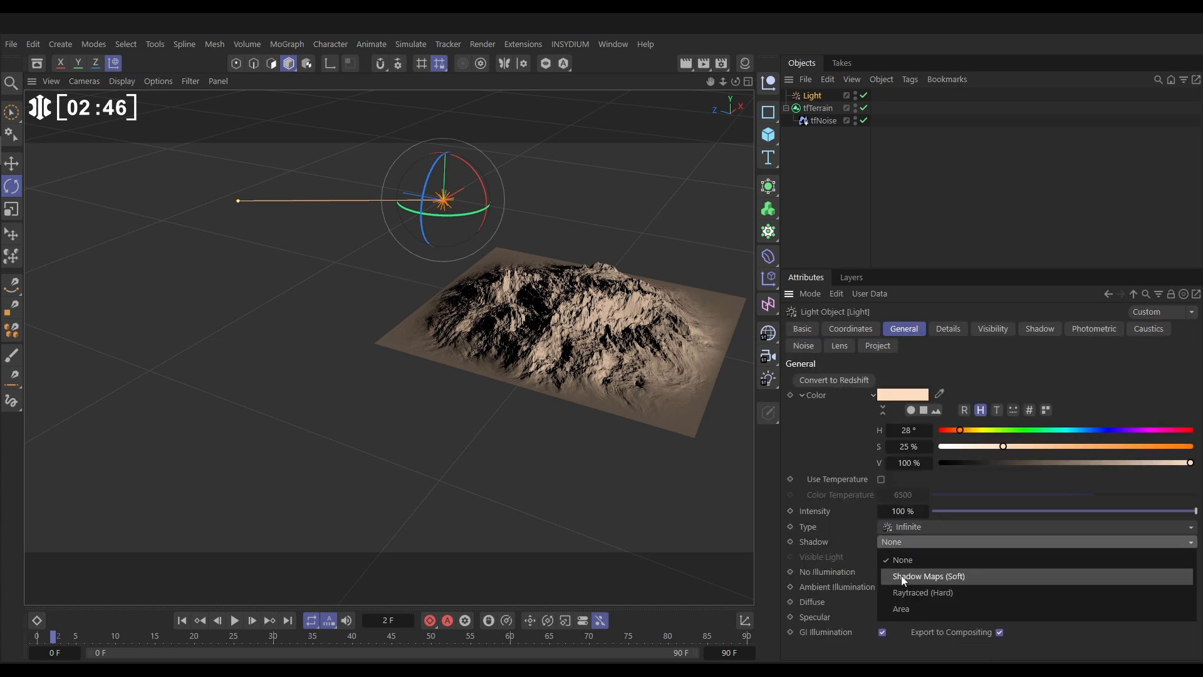
left_click(927, 576)
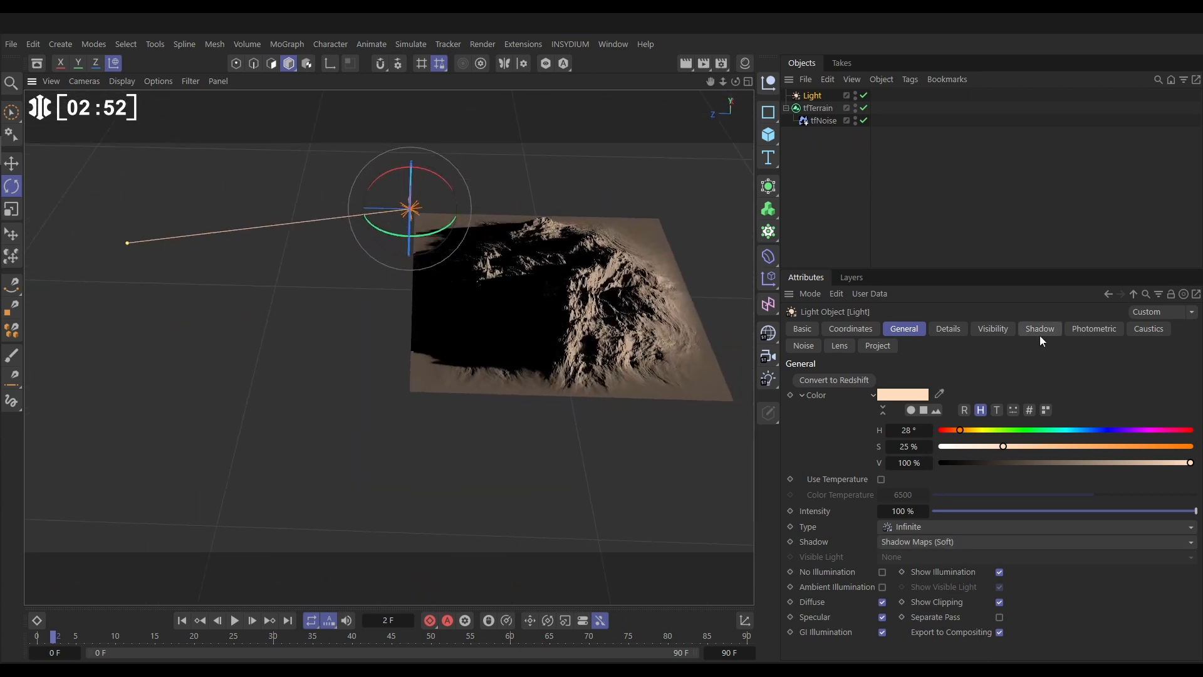
left_click(1039, 329)
type("88")
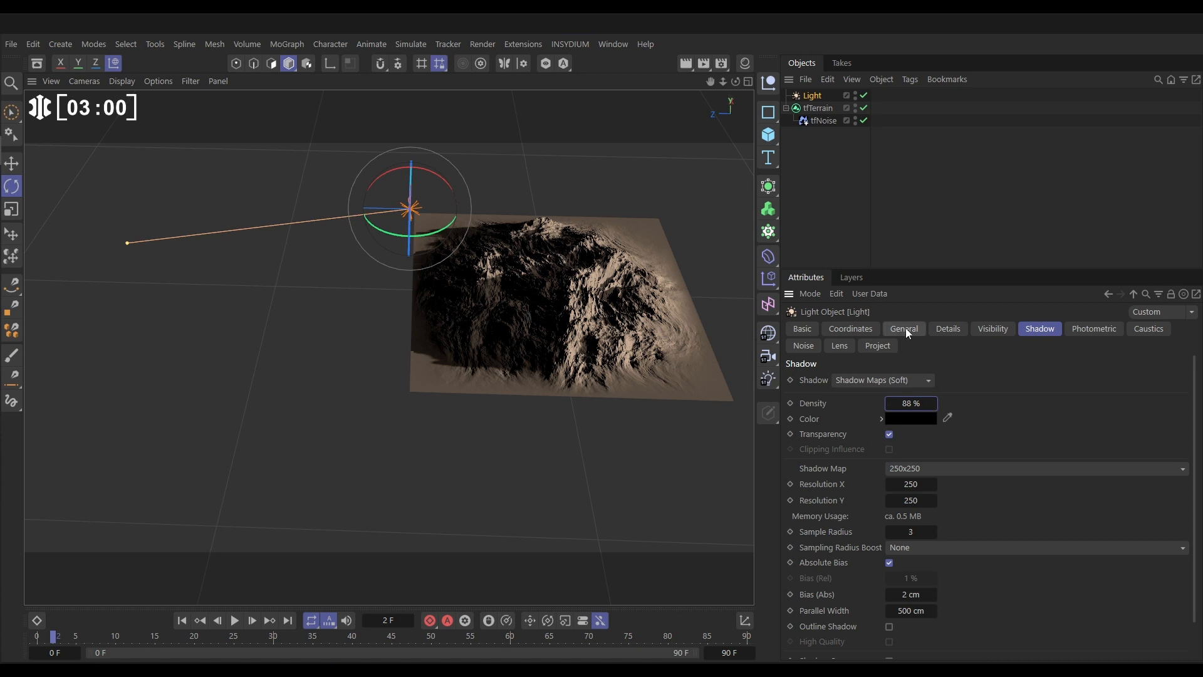
left_click(903, 328)
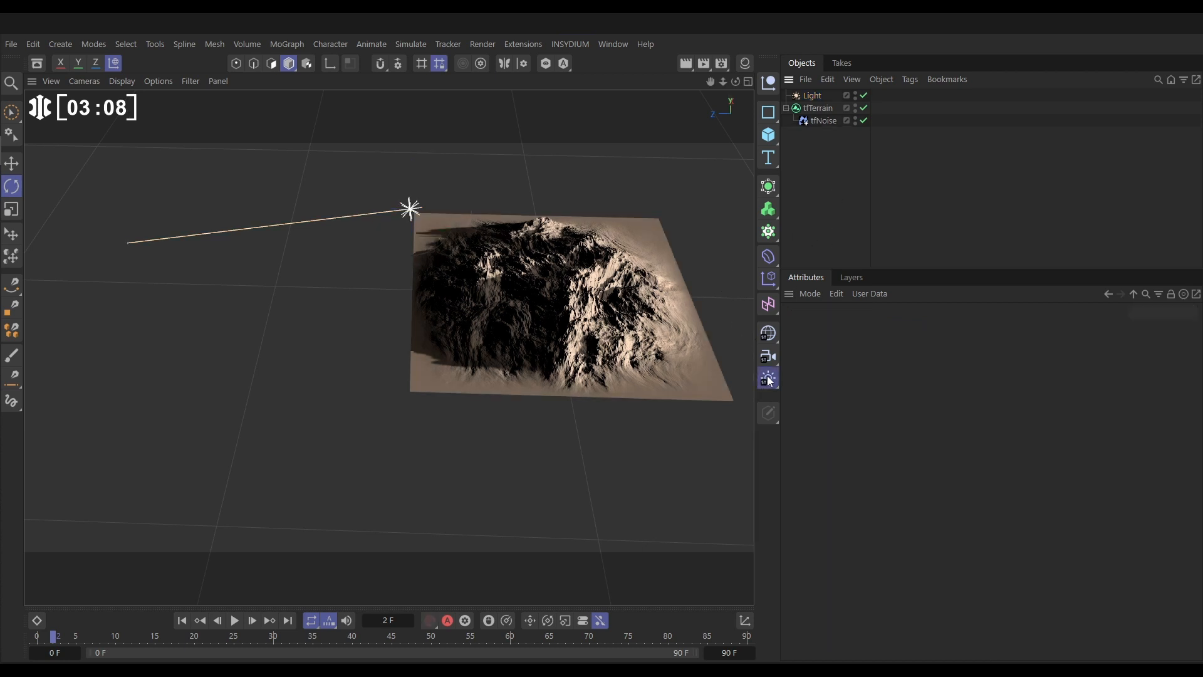
Add a pale blue H233 S39 ambient fill light and raise the sun's intensity to 130%
left_click(767, 377)
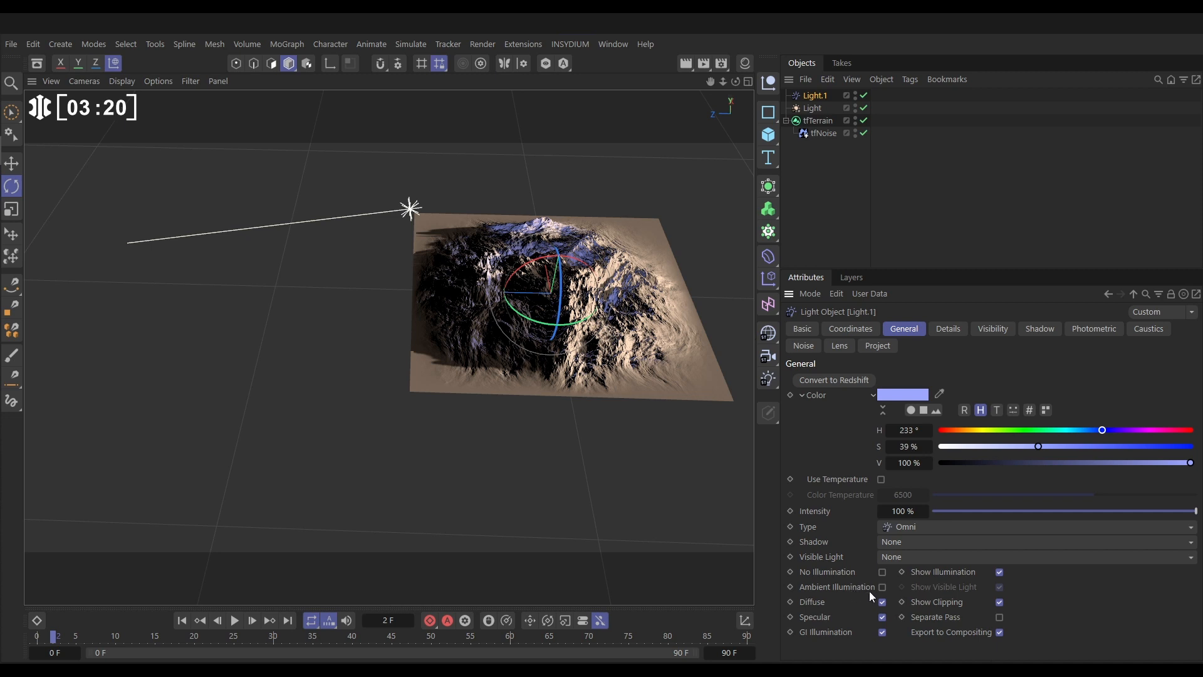
left_click(881, 587)
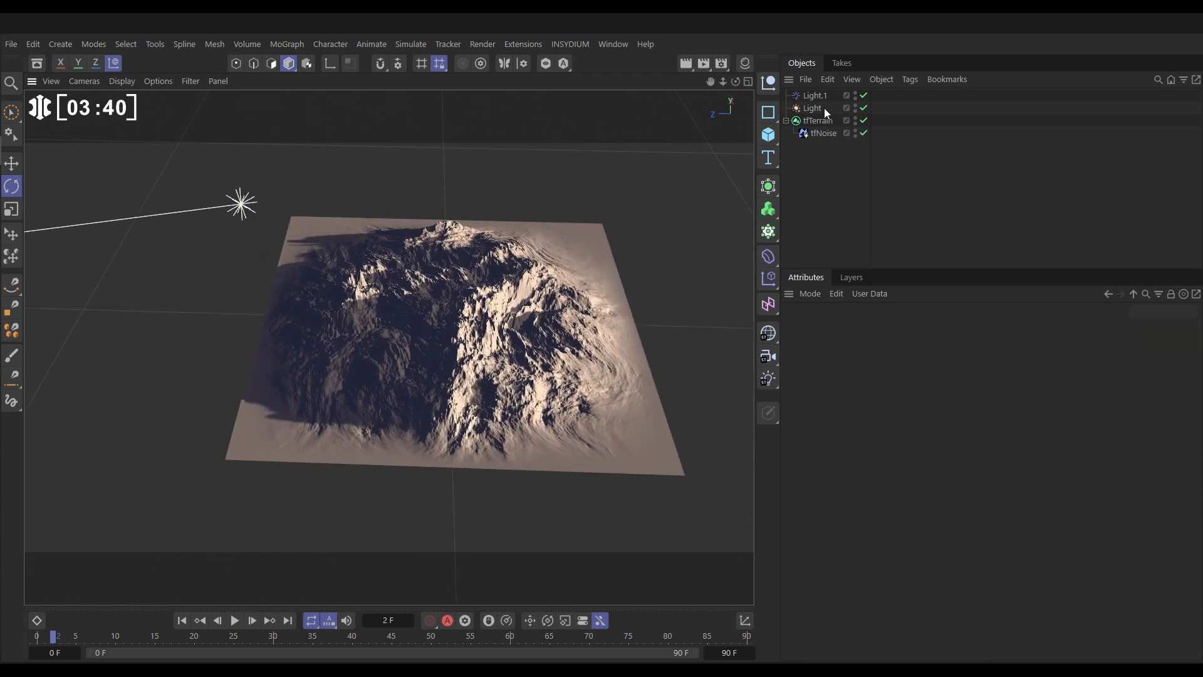
left_click(812, 107)
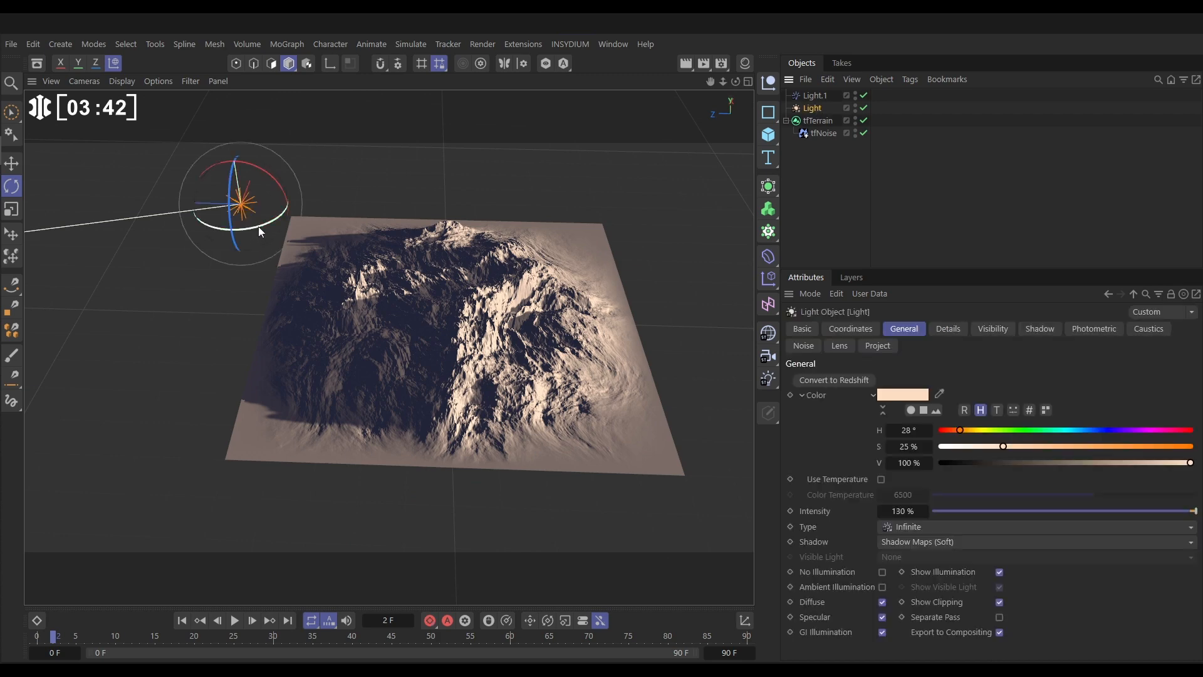
left_click_drag(257, 230, 289, 215)
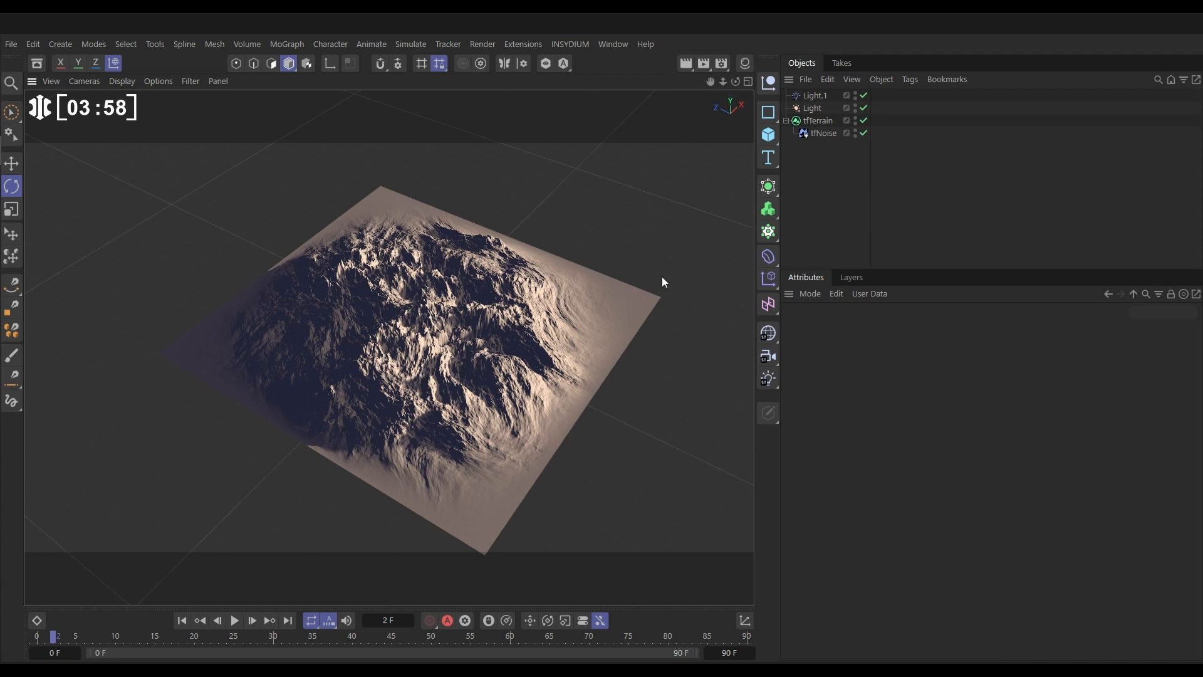
Re-enable the terrain's display colour using the Atacama Desert preset
left_click(820, 121)
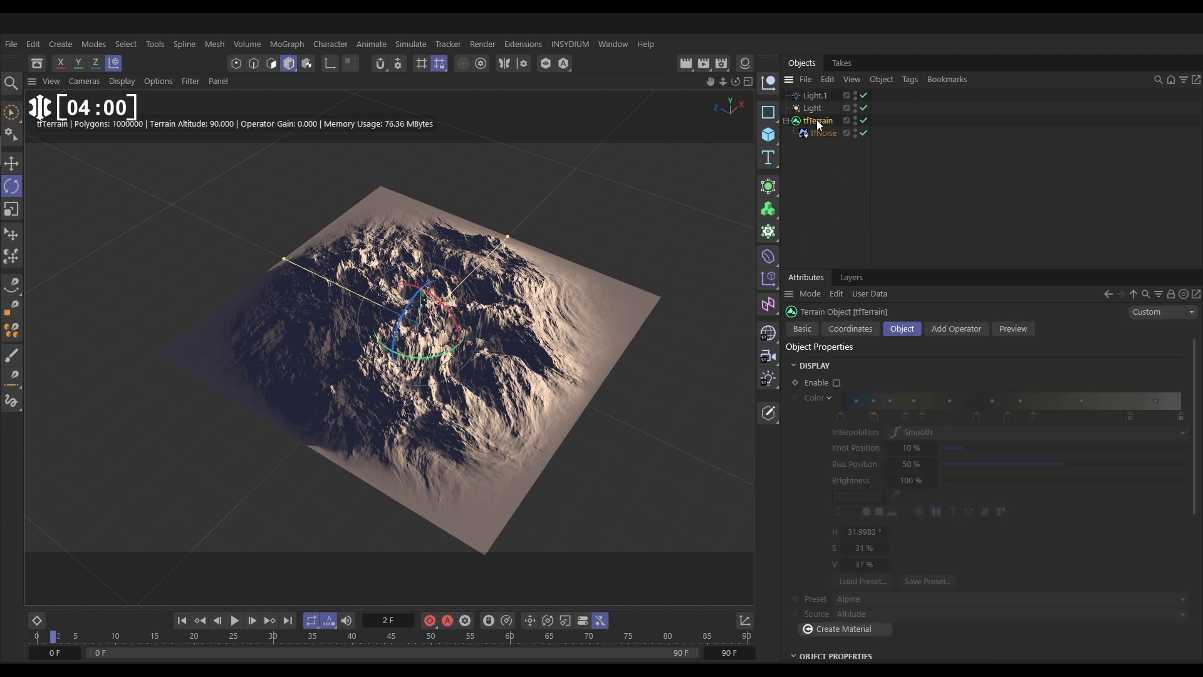
left_click(836, 383)
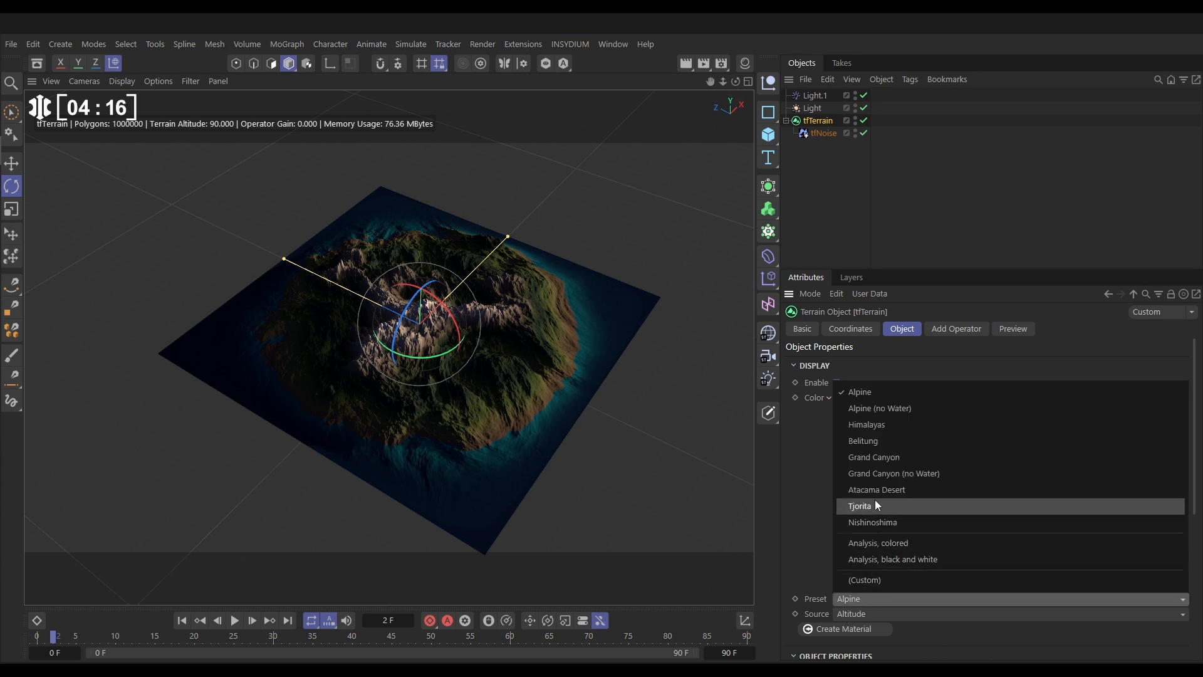
left_click(876, 490)
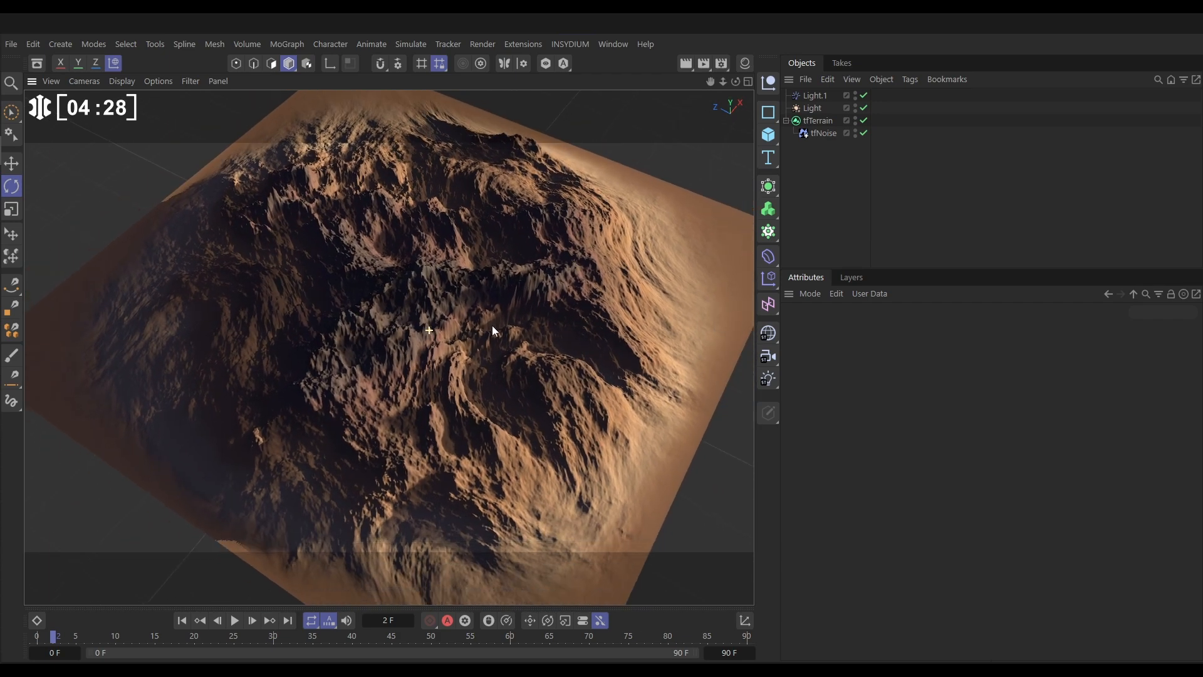
left_click(820, 120)
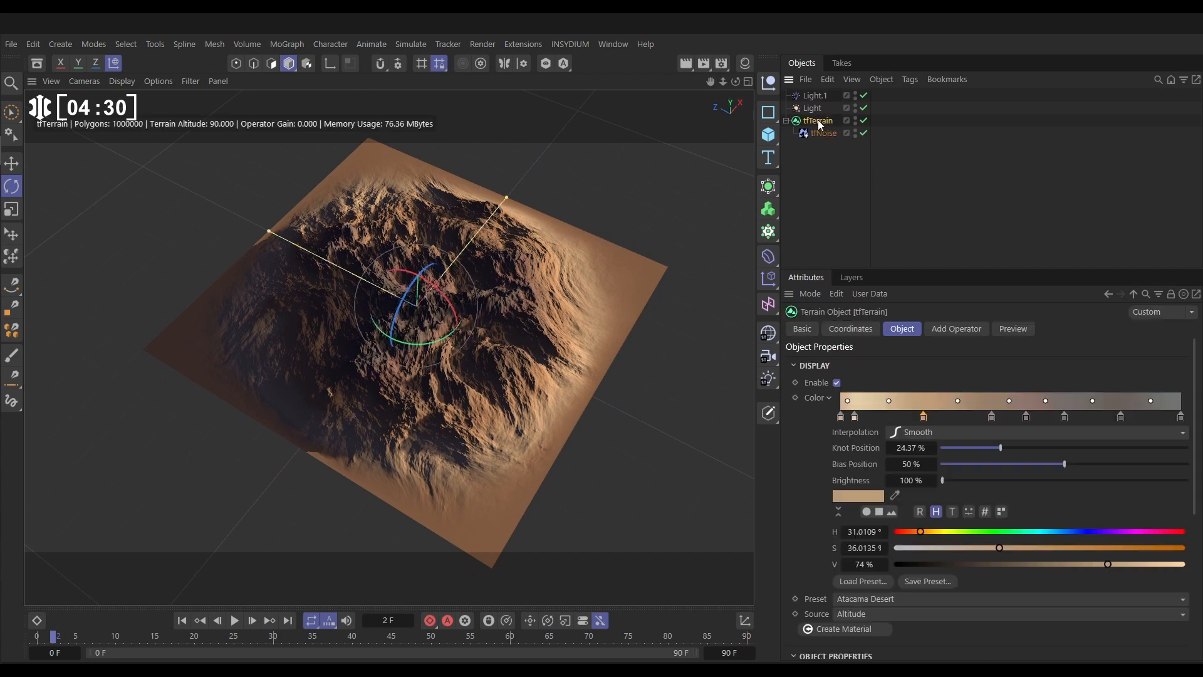
scroll("down", 3)
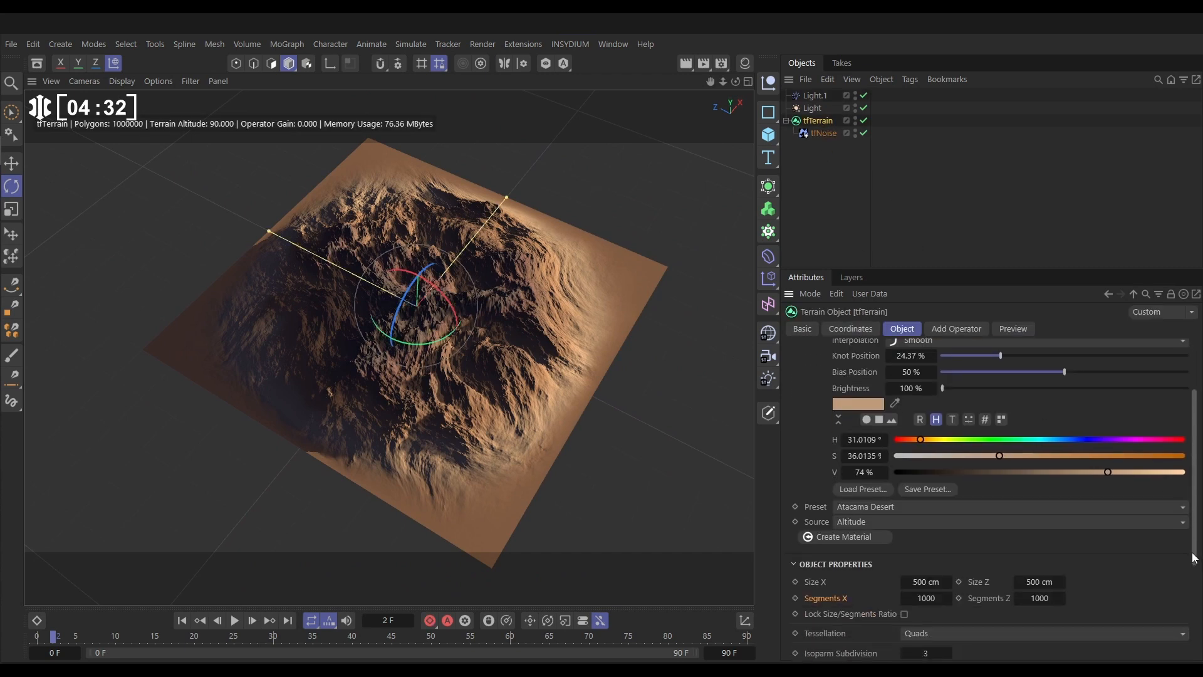
scroll("down", 3)
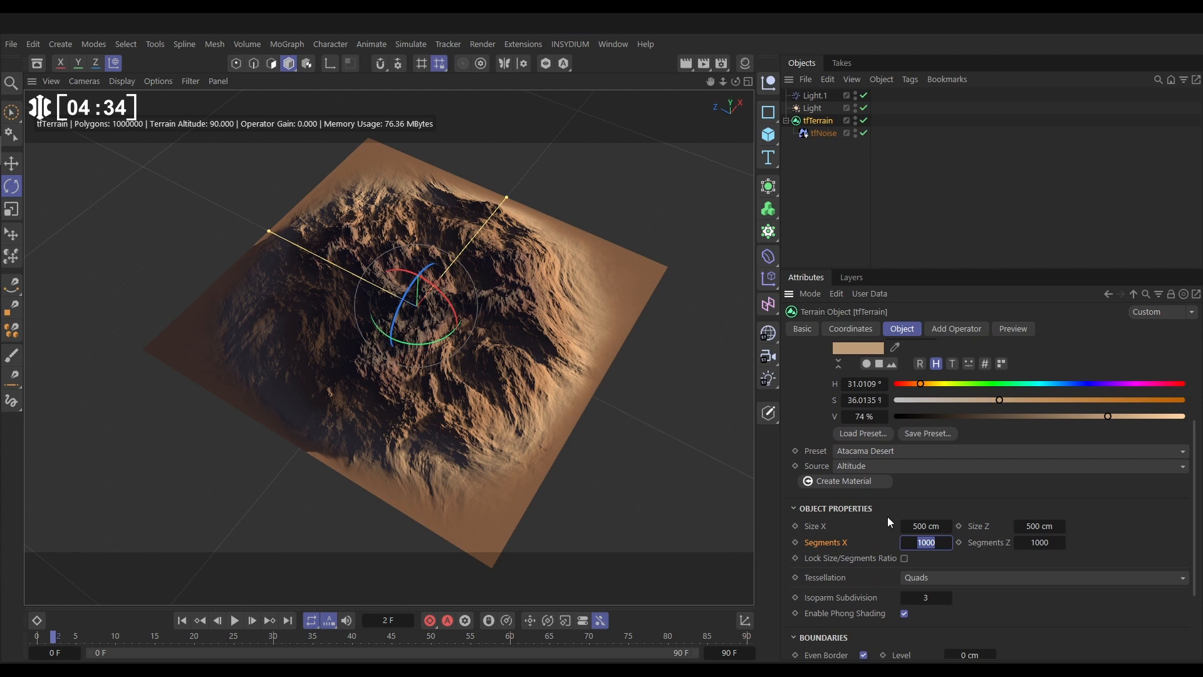